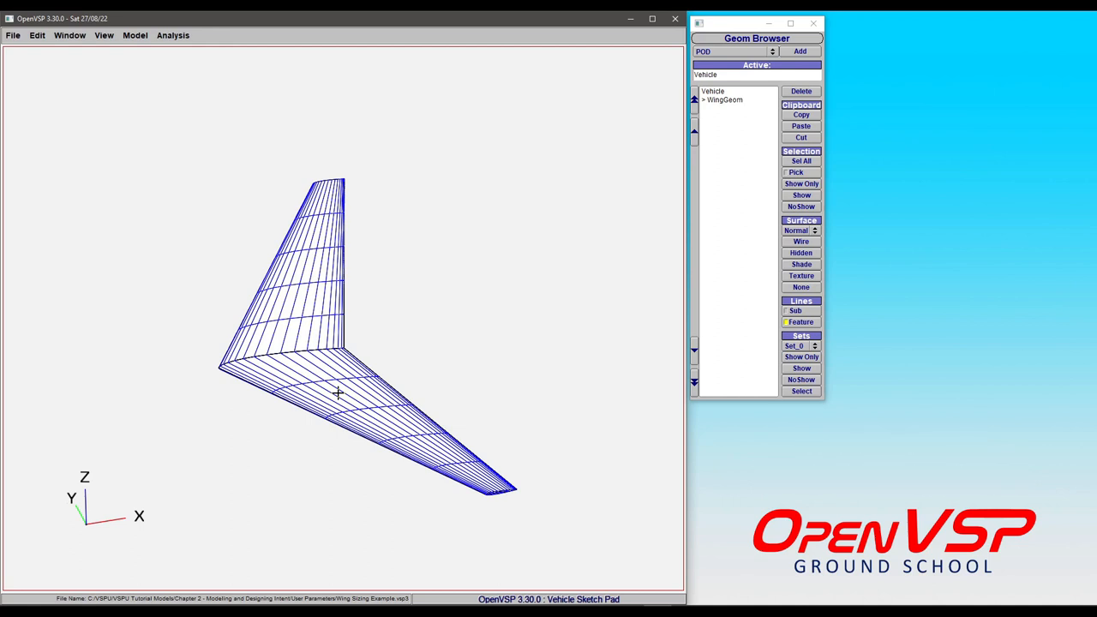
Select WingGeom and show its Plan tab with total span, chord and area.
left_click_drag(339, 392, 471, 368)
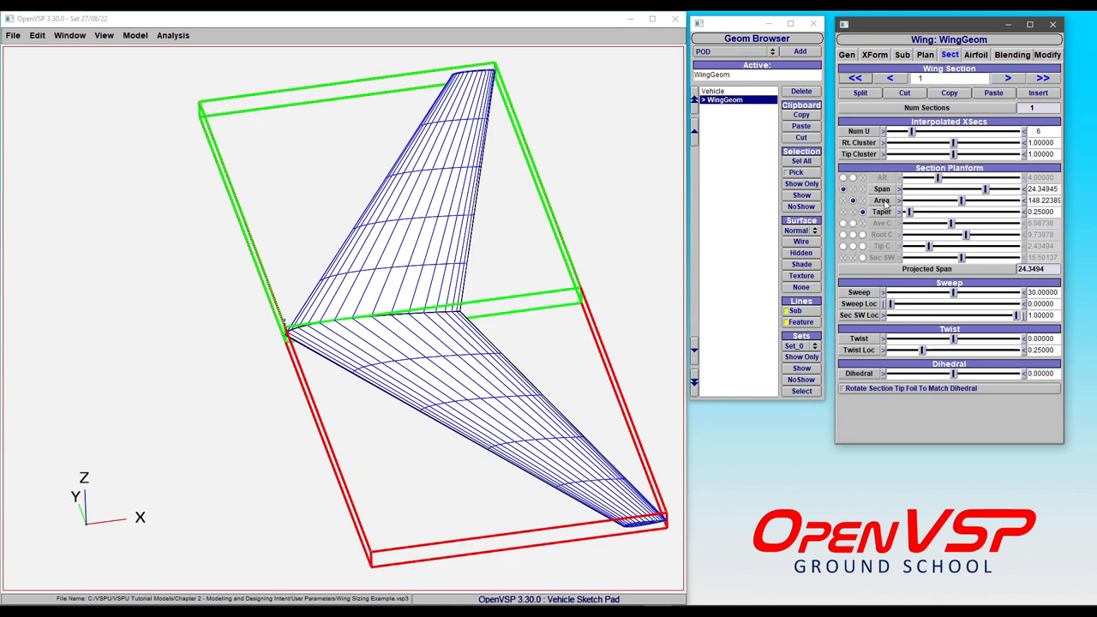
left_click(926, 54)
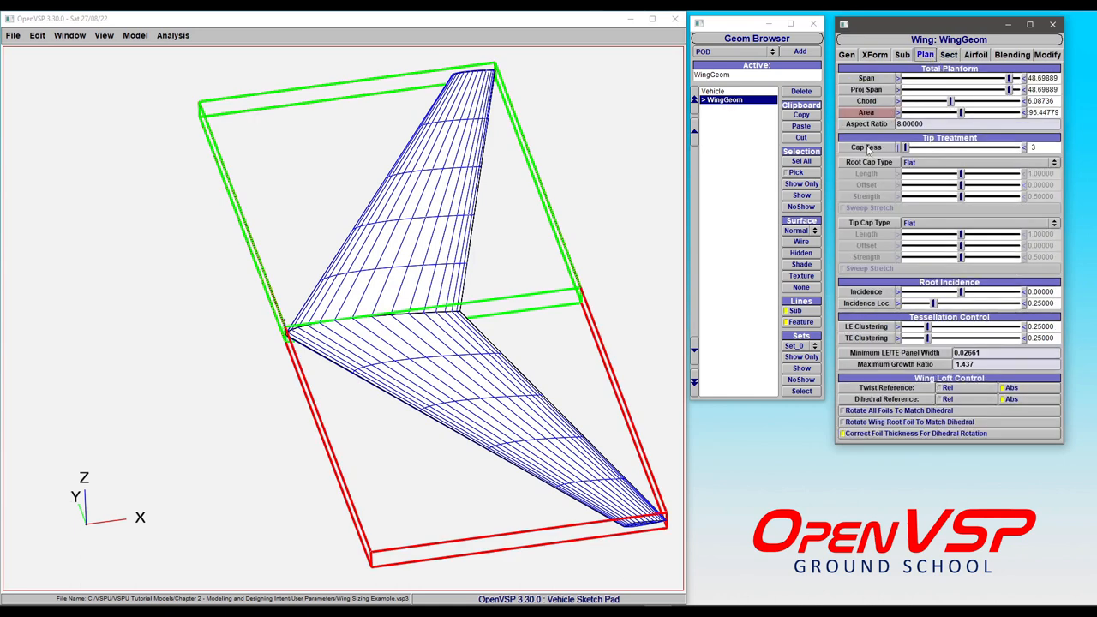
mouse_move(170, 134)
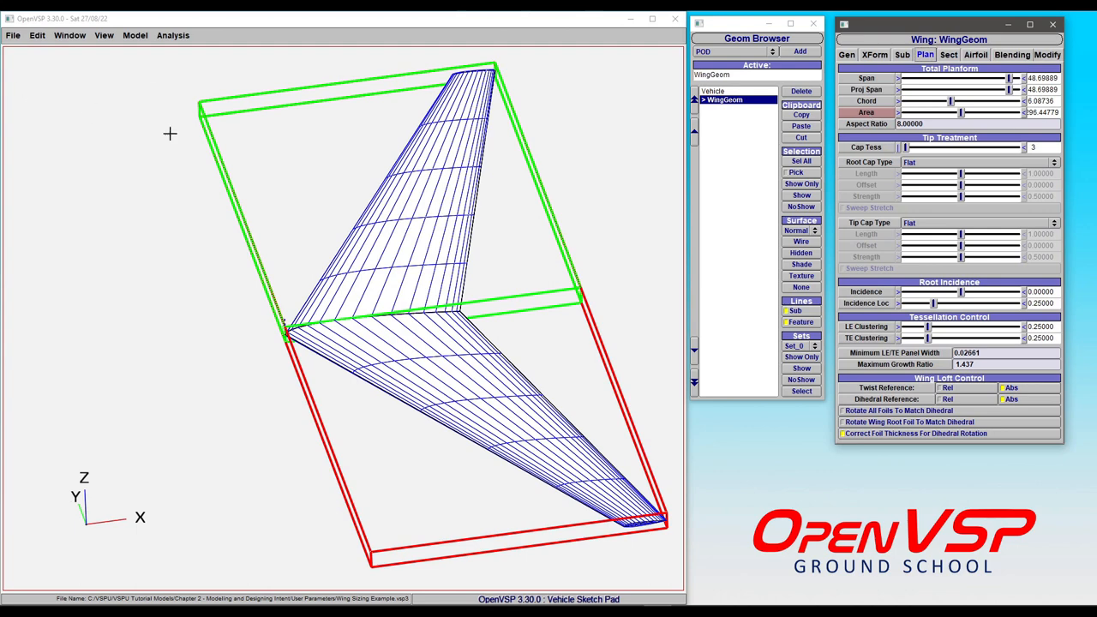
Show the User Parms list containing the custom Wing_Loading and GW parameters.
left_click(133, 35)
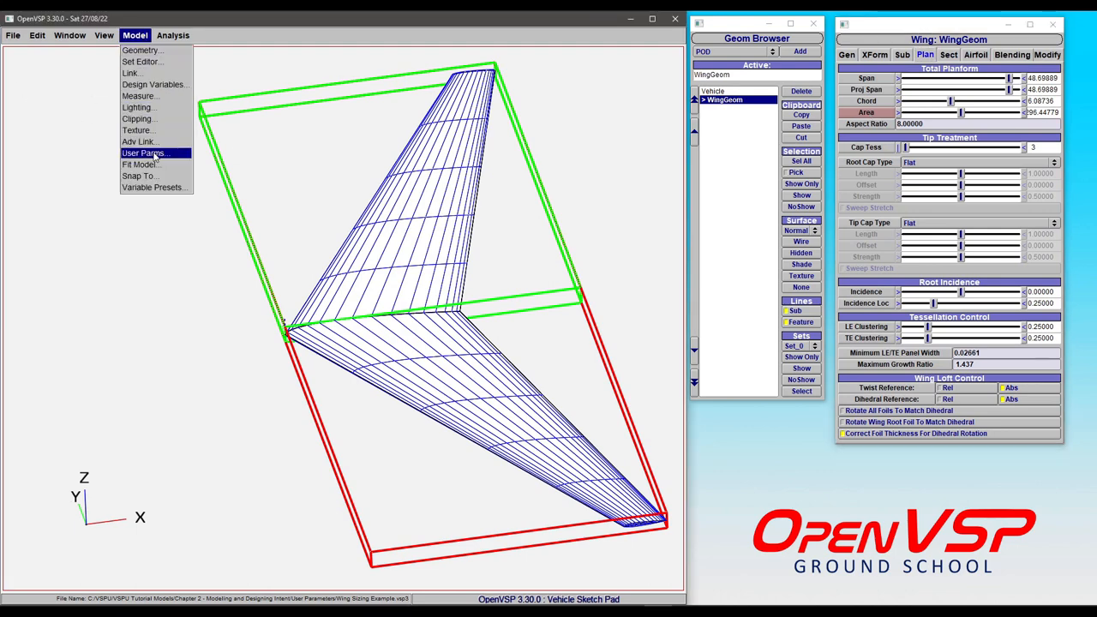
left_click(144, 152)
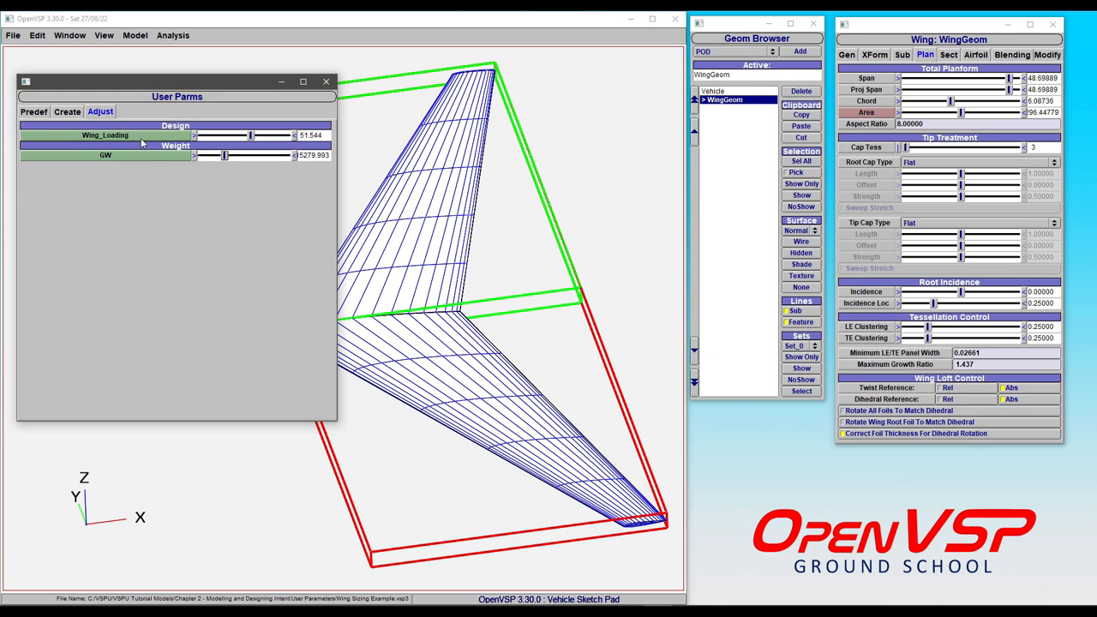
mouse_move(127, 137)
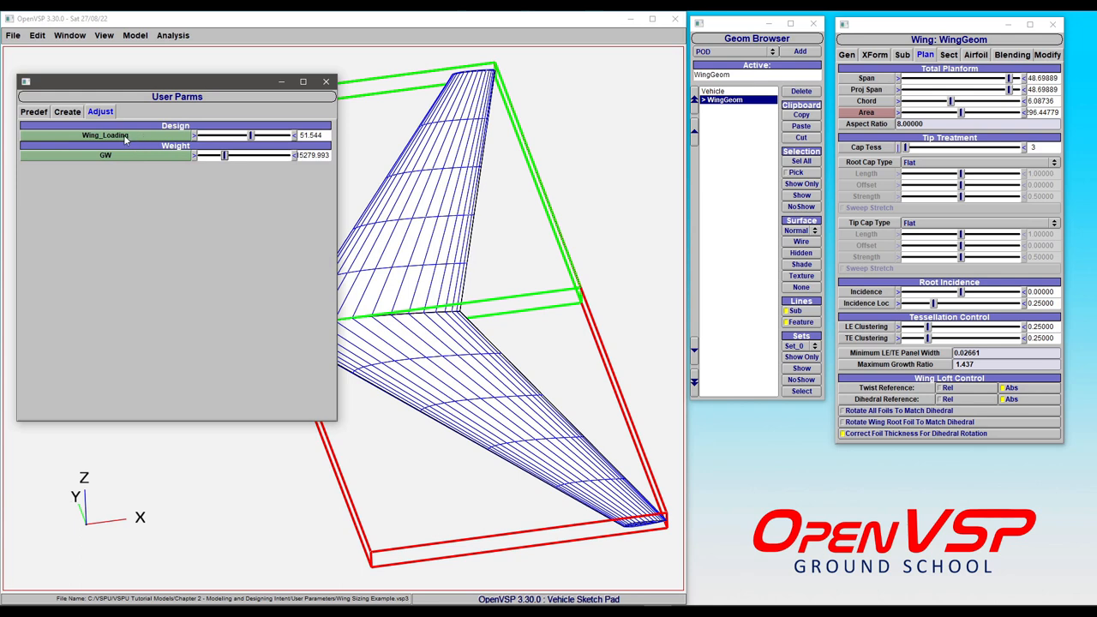
left_click(67, 111)
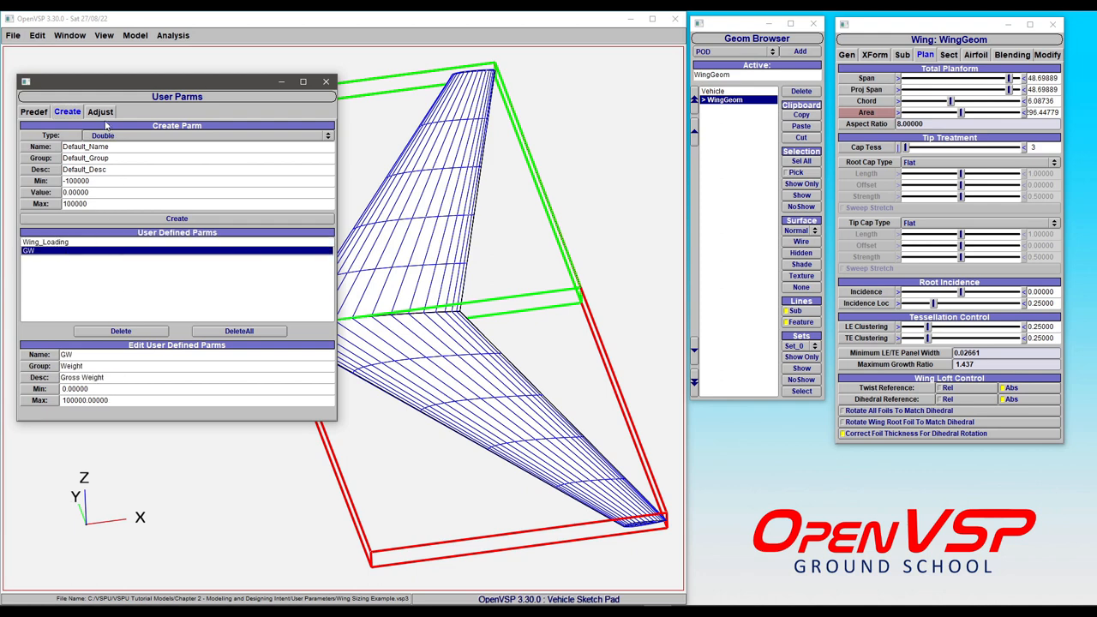
Inspect Wing_Loading's details and the advanced link that consumes it.
left_click(99, 111)
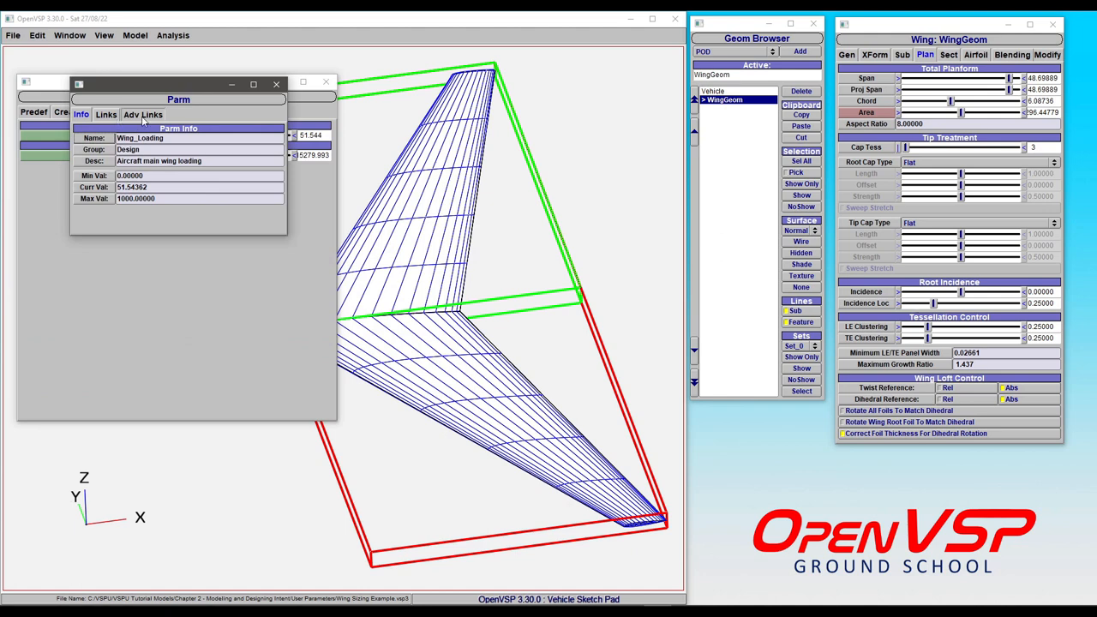
left_click(142, 113)
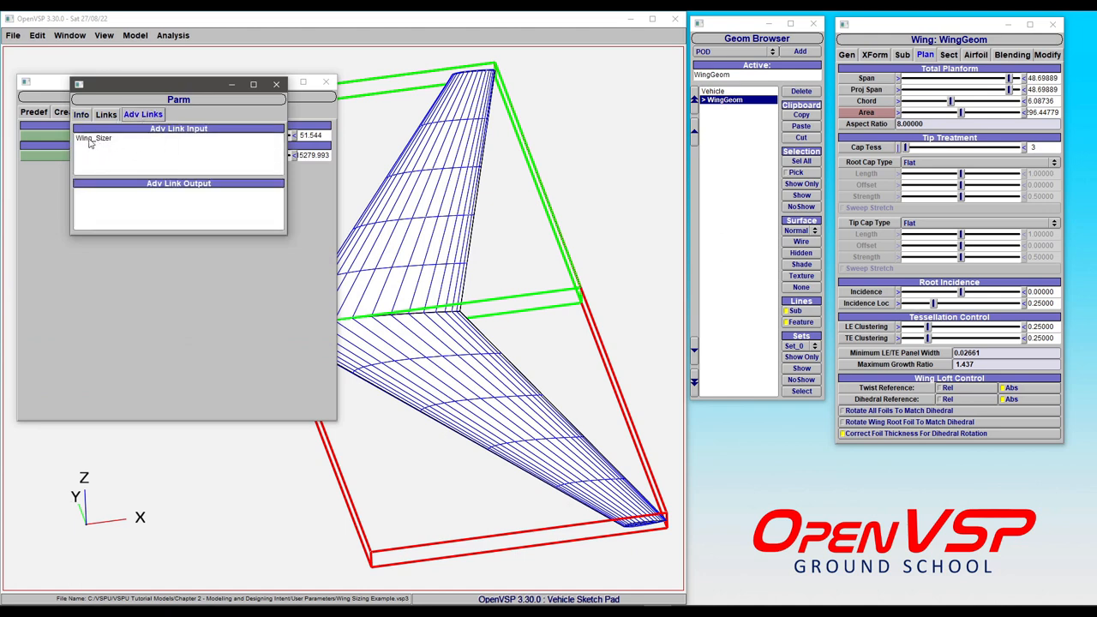
mouse_move(94, 144)
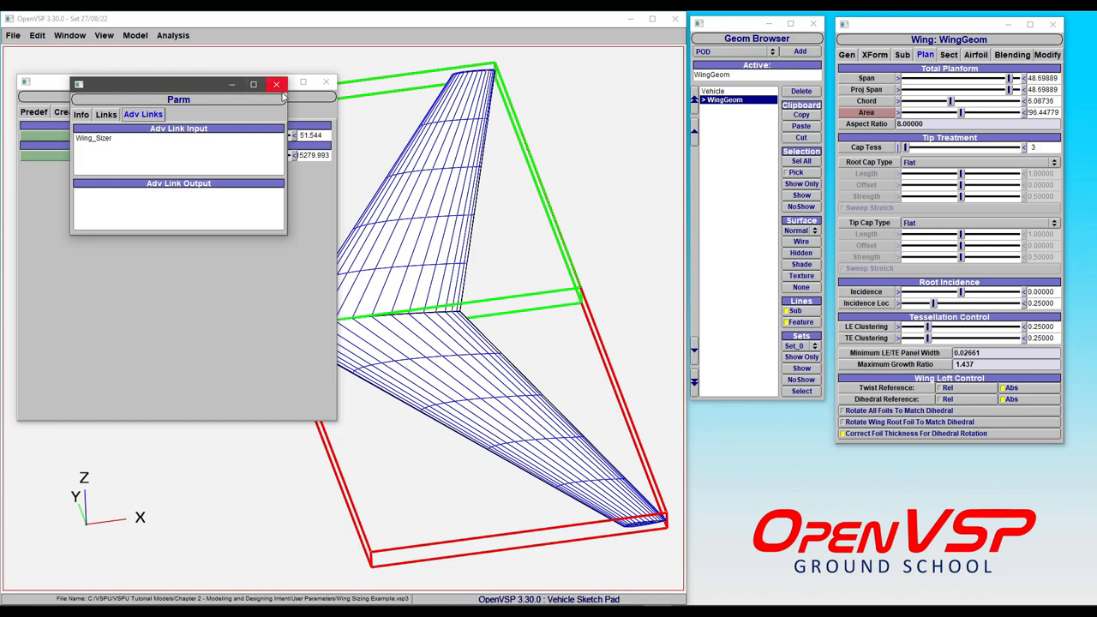
Review the Wing_Sizer advanced link computing TotalArea as GW divided by Wing_Loading, then close it.
left_click(134, 34)
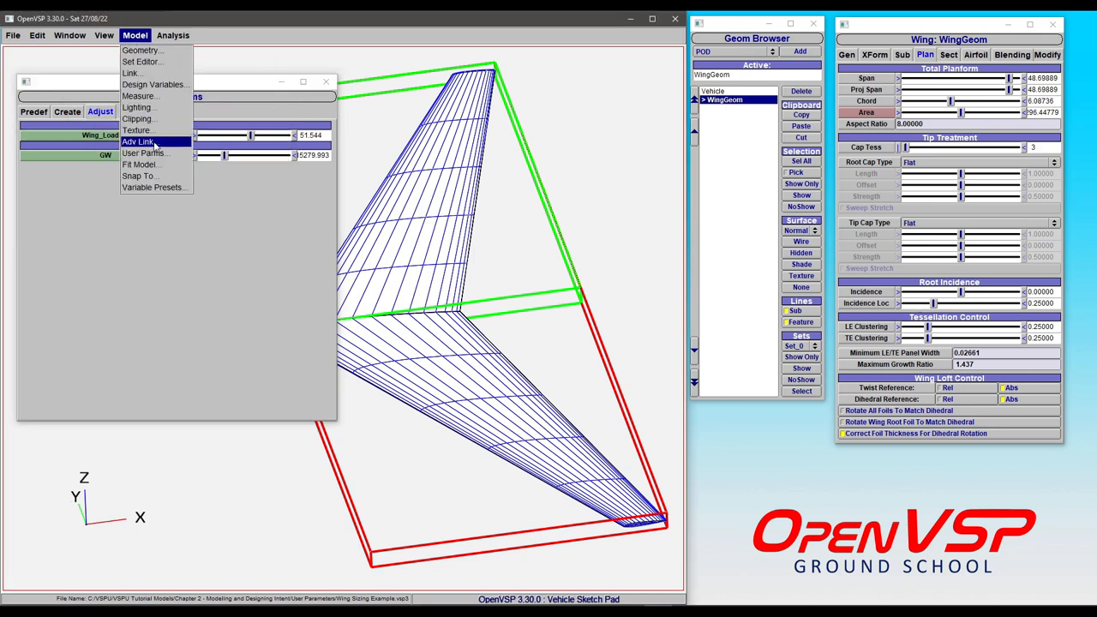
left_click(139, 141)
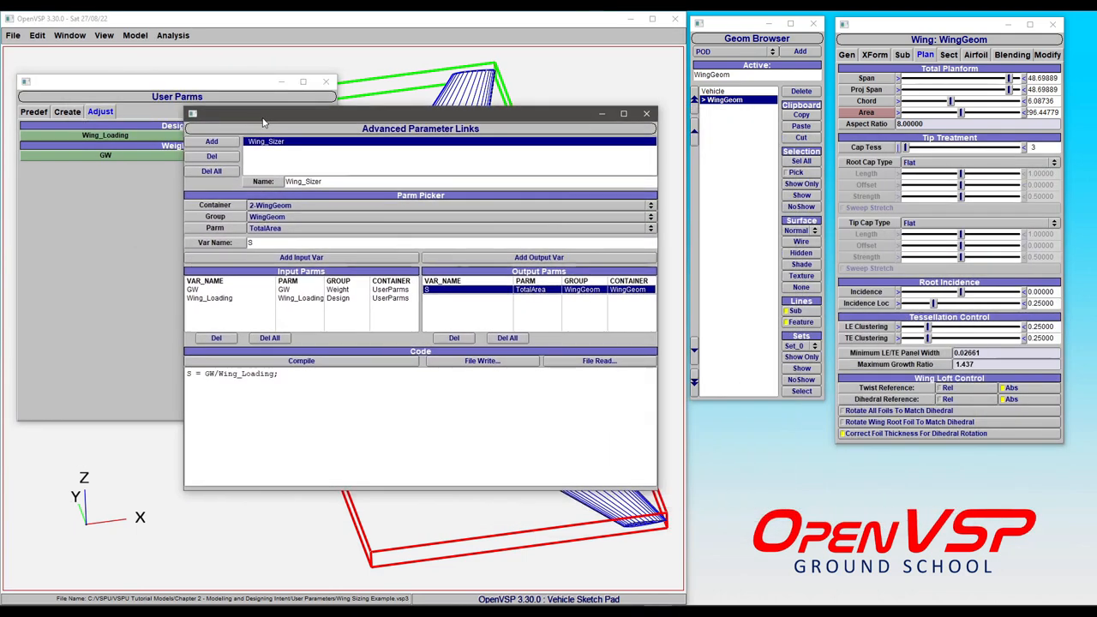
mouse_move(271, 161)
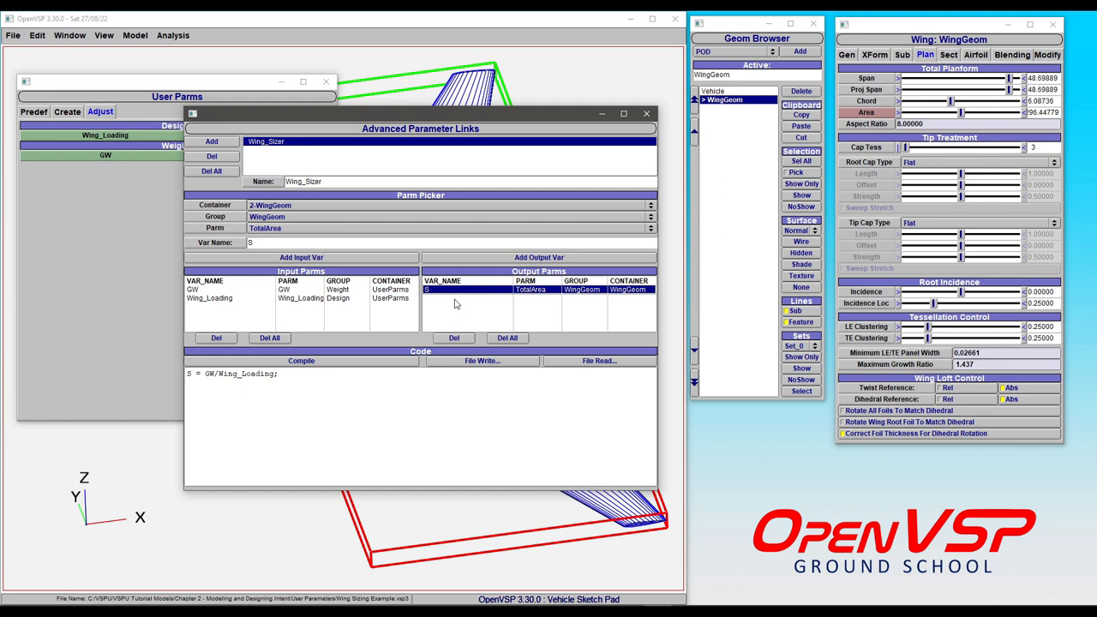
mouse_move(456, 298)
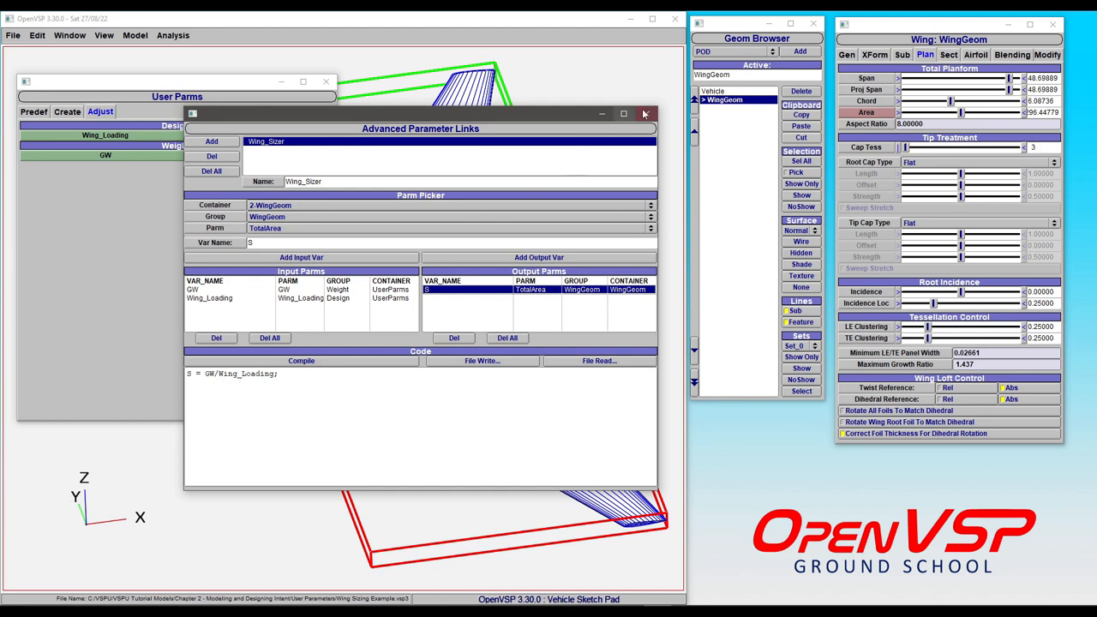
left_click(644, 113)
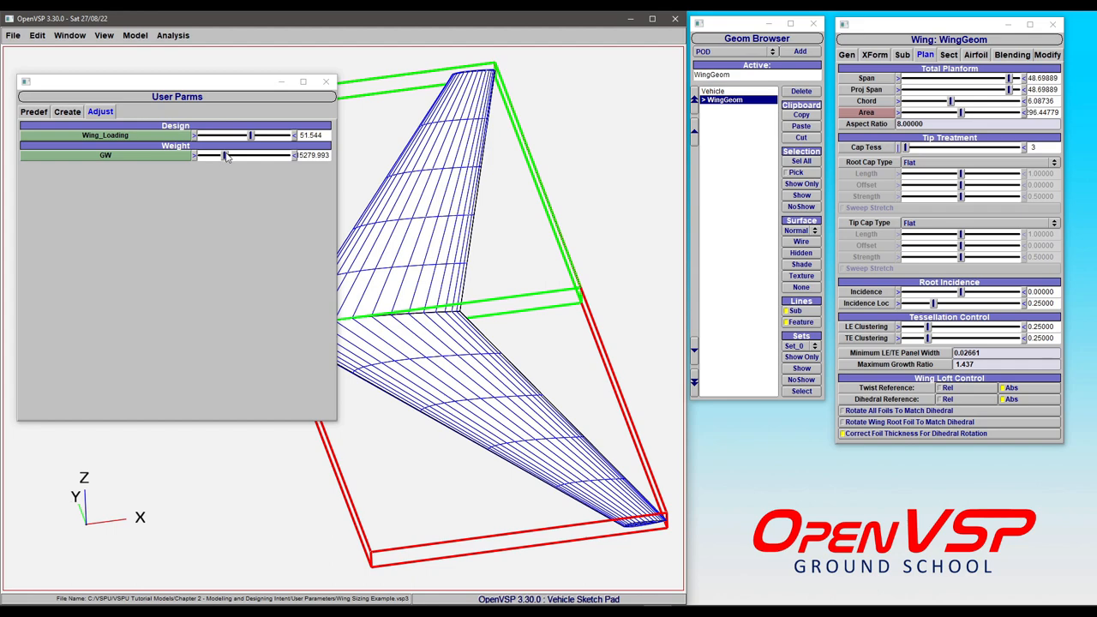
Adjust GW to about 4793 and Wing_Loading to 60 so the wing resizes to about 79 area.
left_click_drag(251, 155, 264, 154)
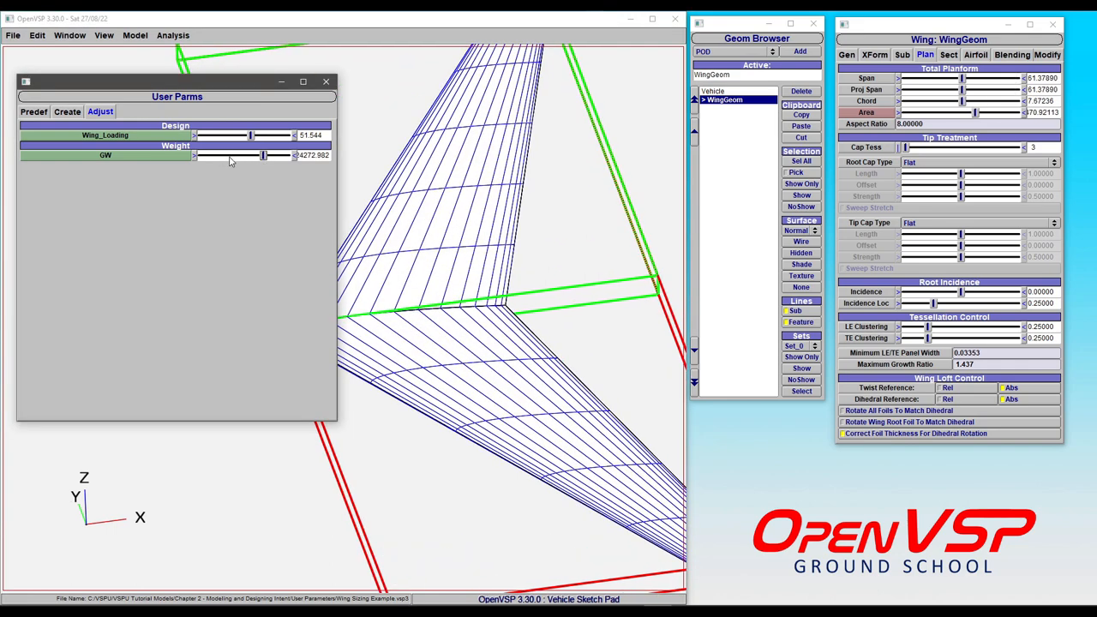
left_click_drag(264, 154, 254, 155)
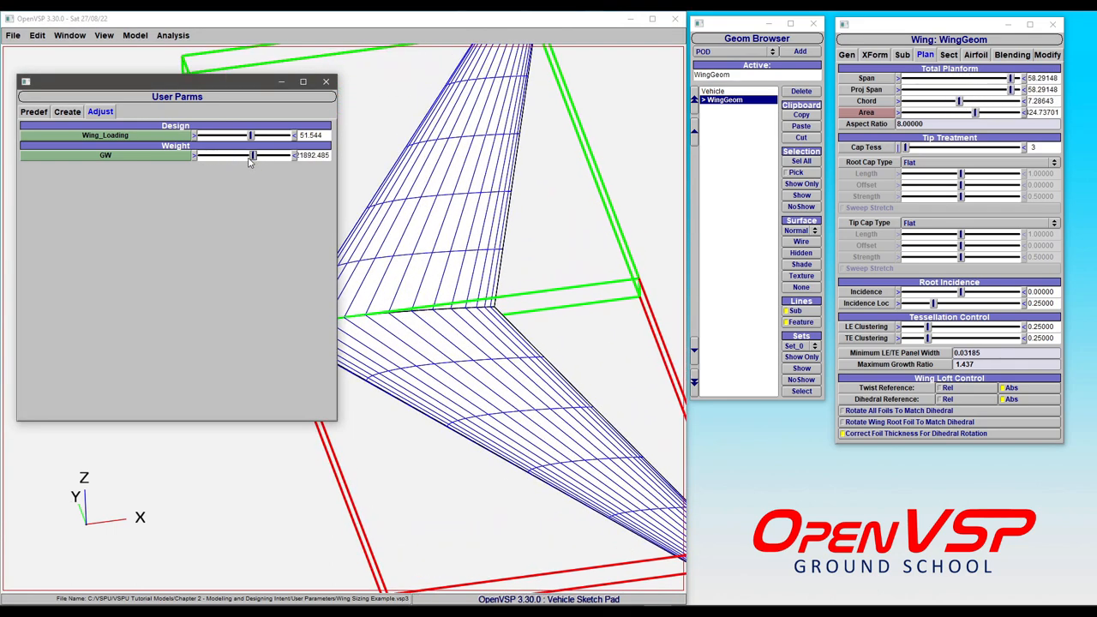
left_click_drag(254, 154, 240, 154)
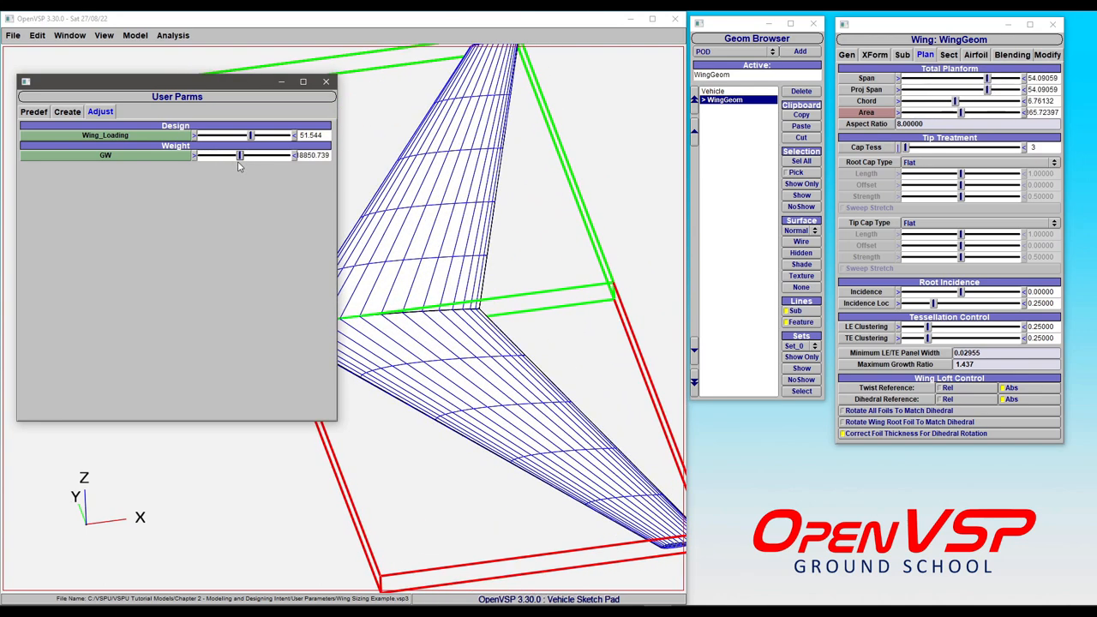
left_click_drag(240, 155, 222, 154)
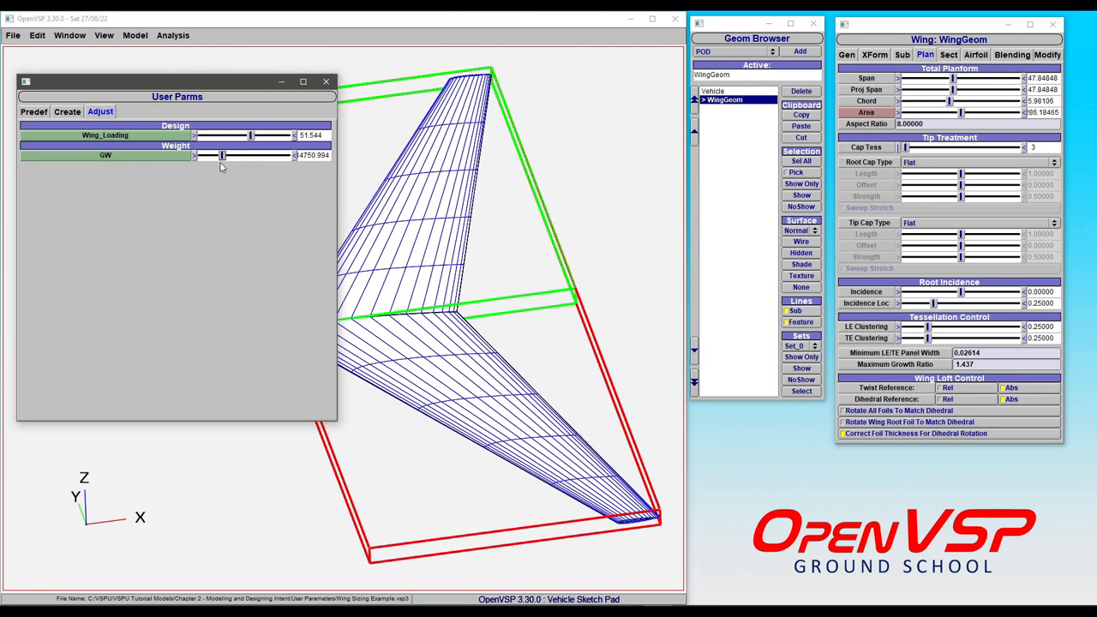
left_click_drag(250, 134, 226, 133)
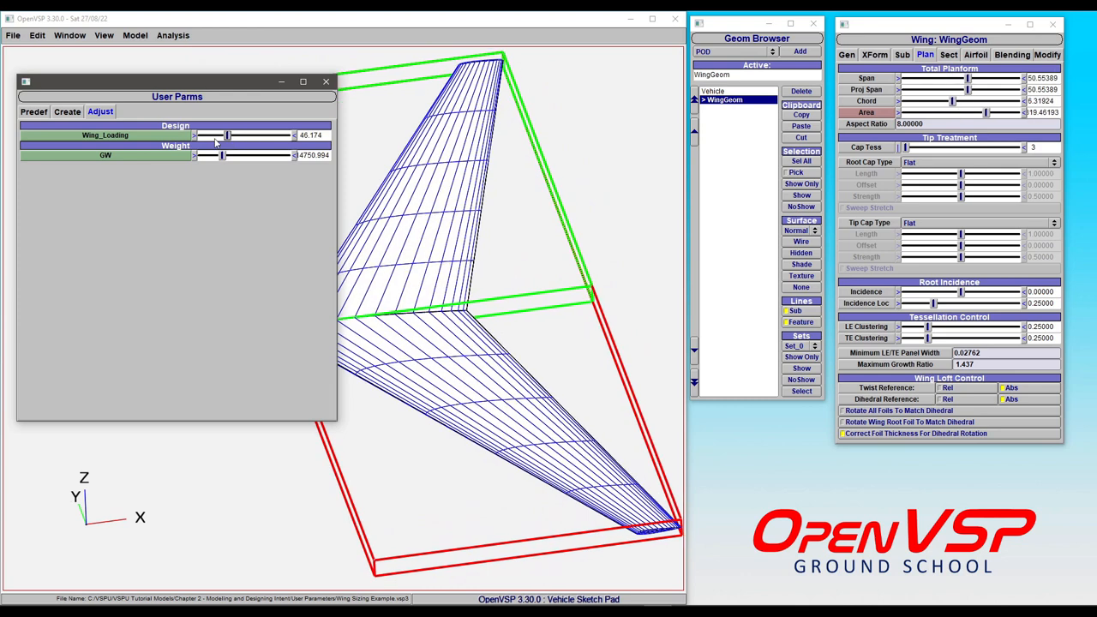
left_click_drag(226, 134, 201, 134)
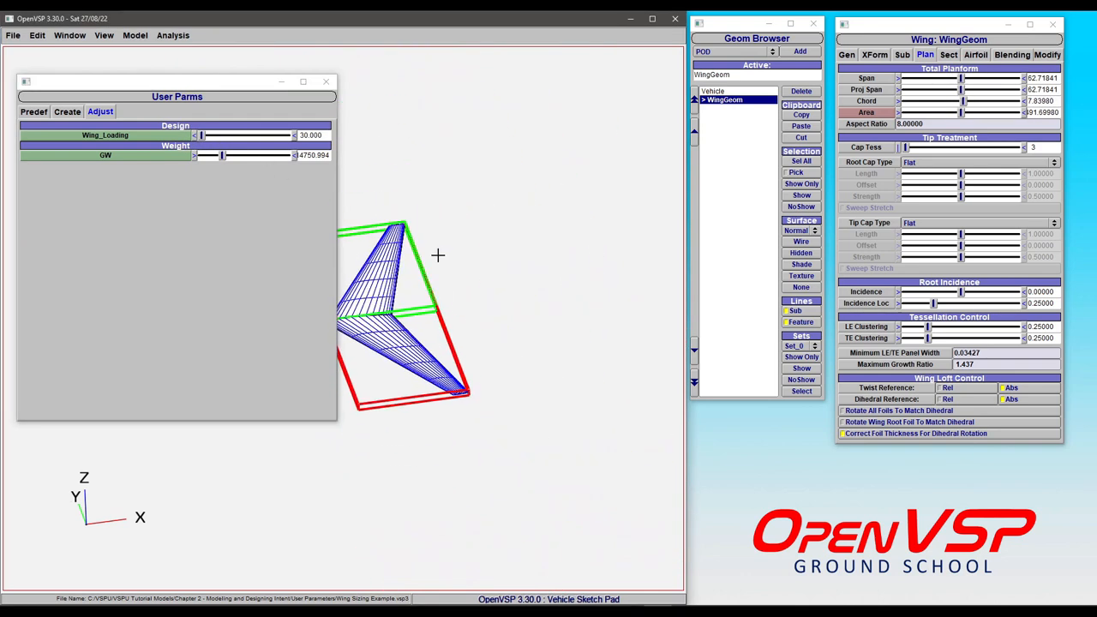
Orbit to a top-down view of the resized wing.
left_click_drag(223, 134, 202, 133)
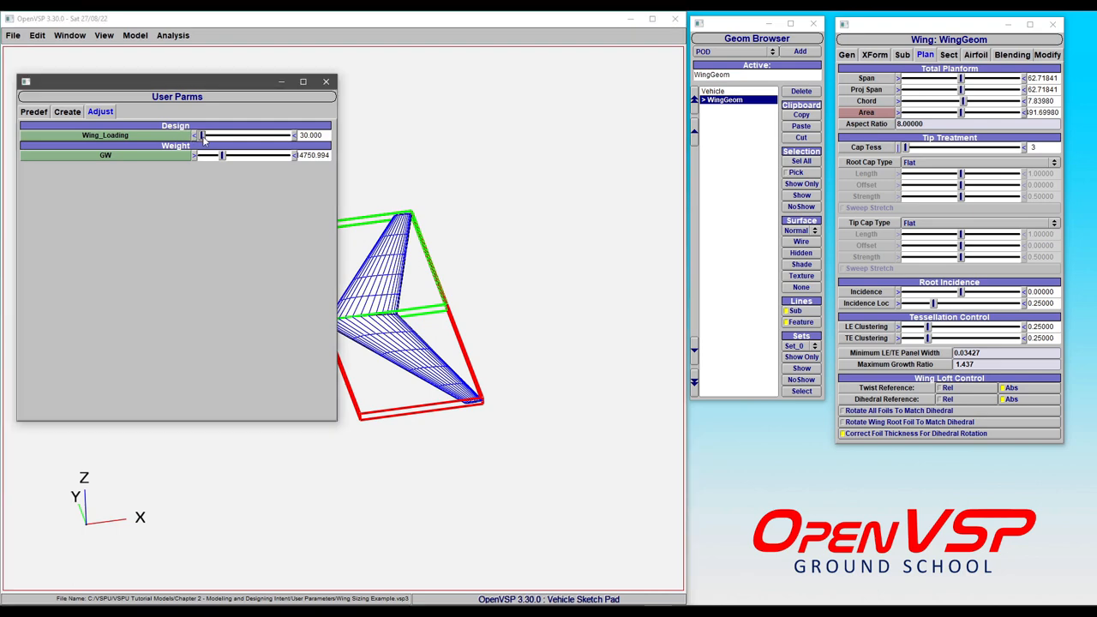
left_click_drag(202, 133, 288, 133)
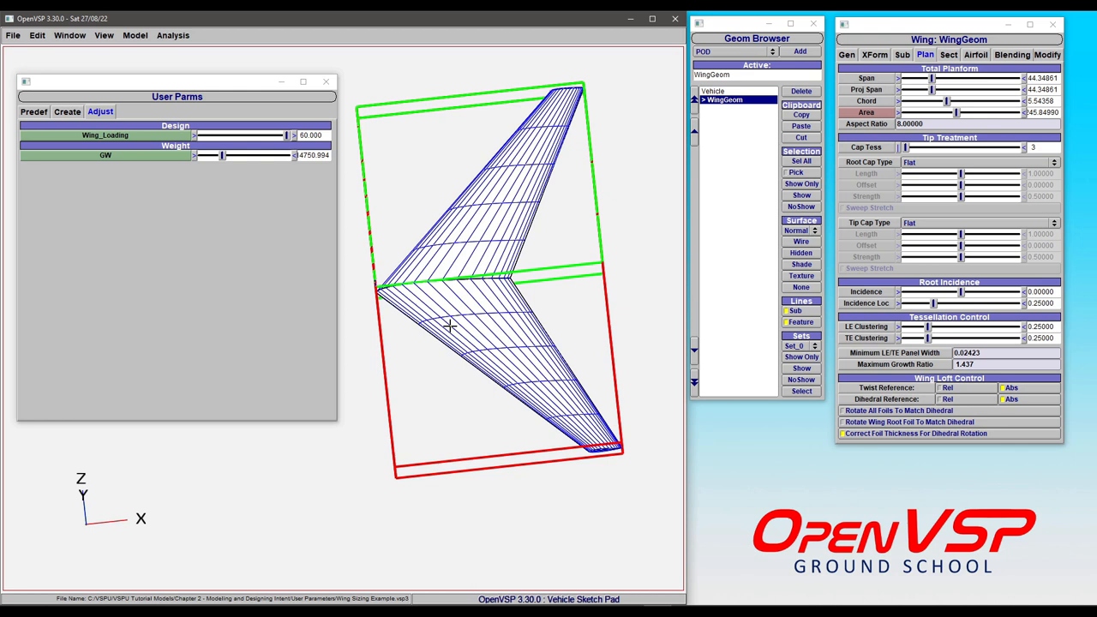
mouse_move(291, 128)
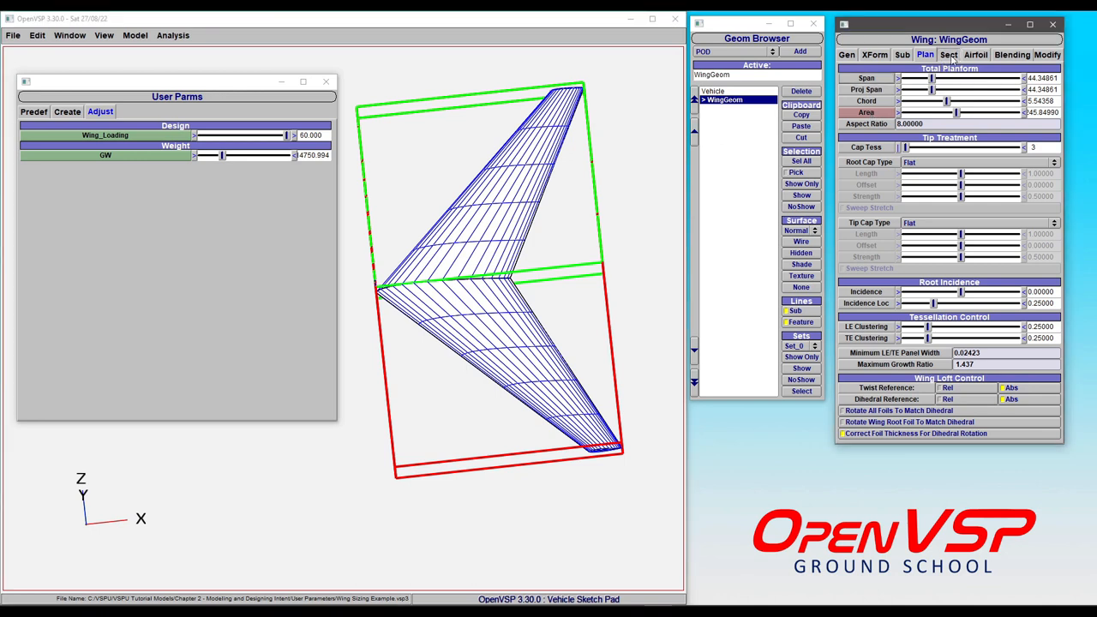
Compare the wing Sect tab's span and area values against the Plan tab's total planform area.
left_click(949, 55)
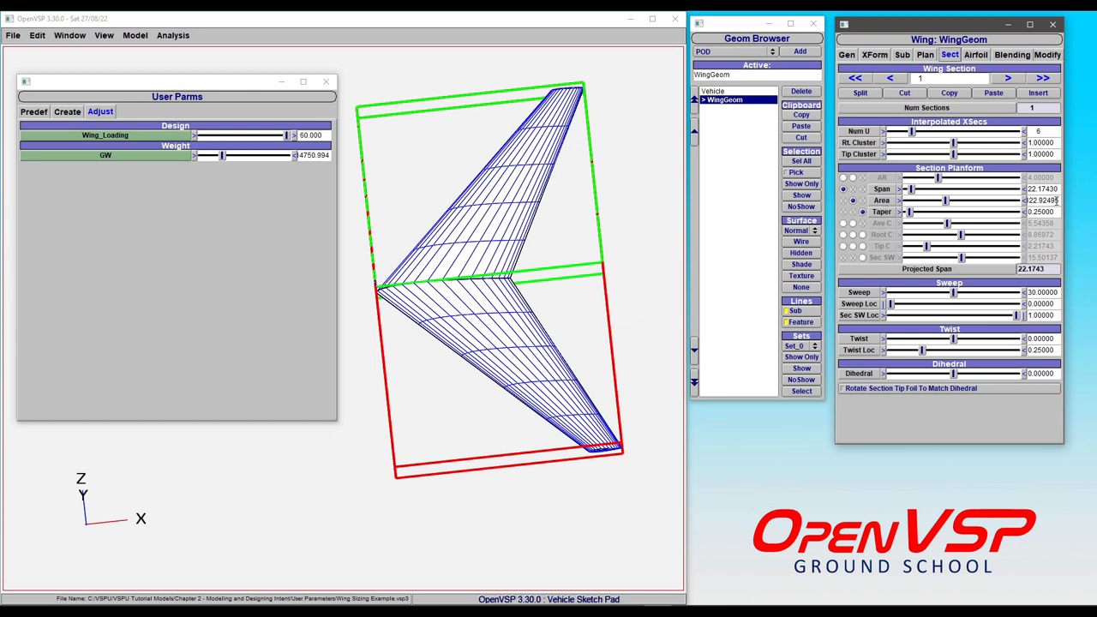
triple_click(1042, 199)
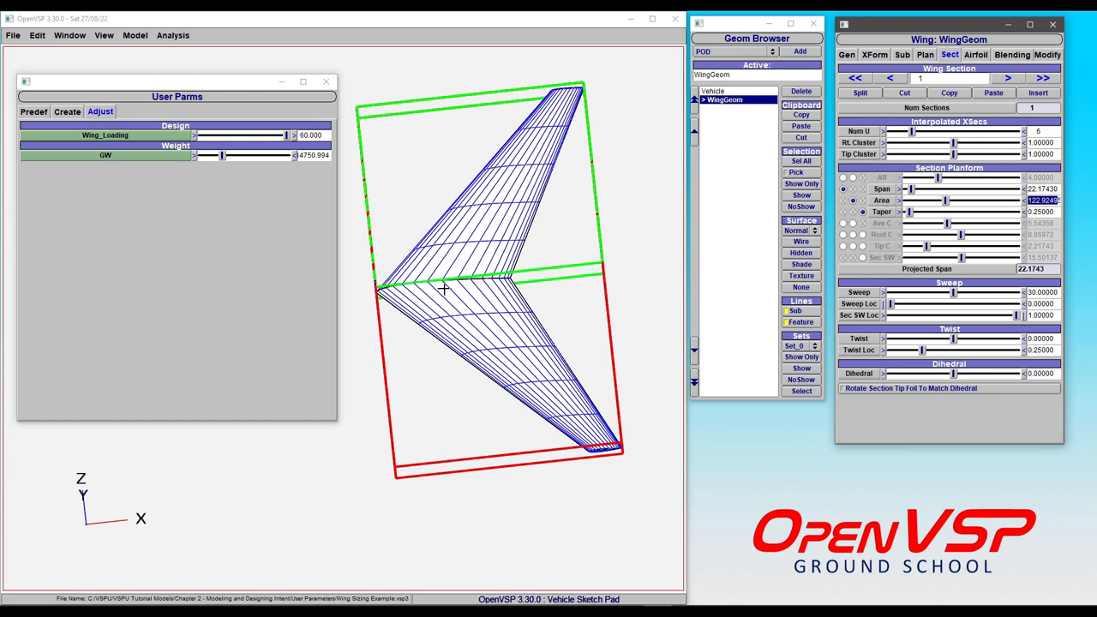
mouse_move(471, 188)
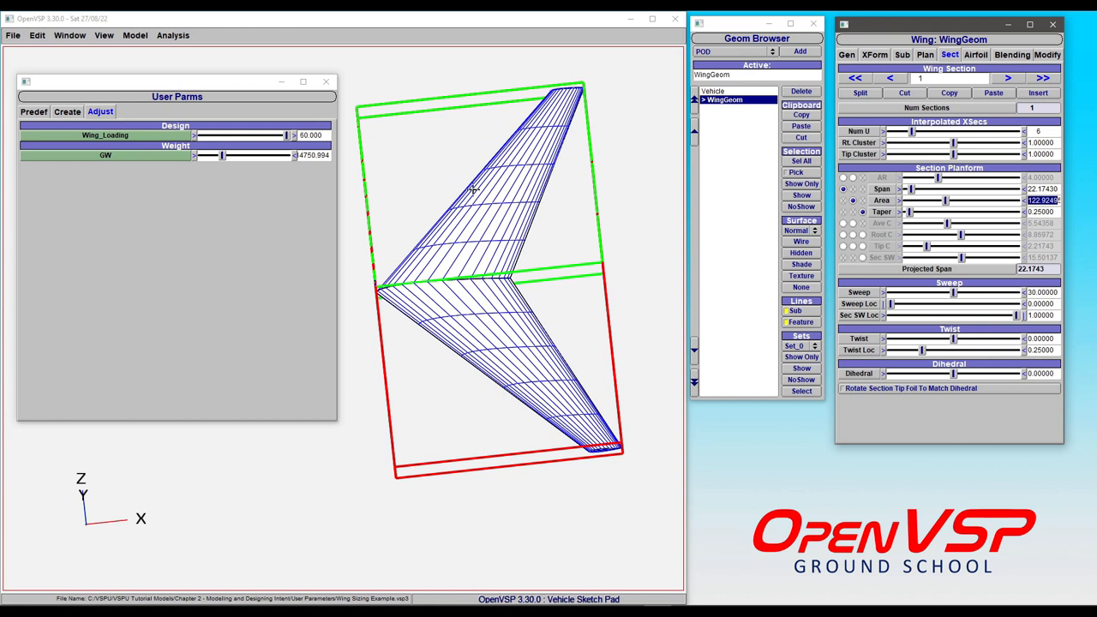
left_click(926, 53)
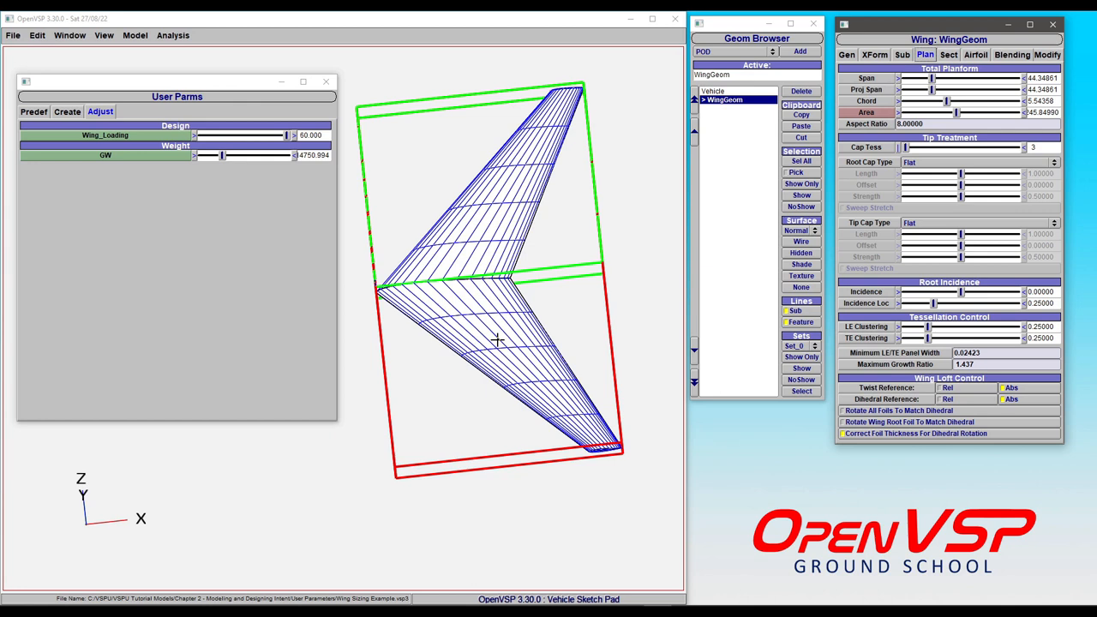
left_click(947, 55)
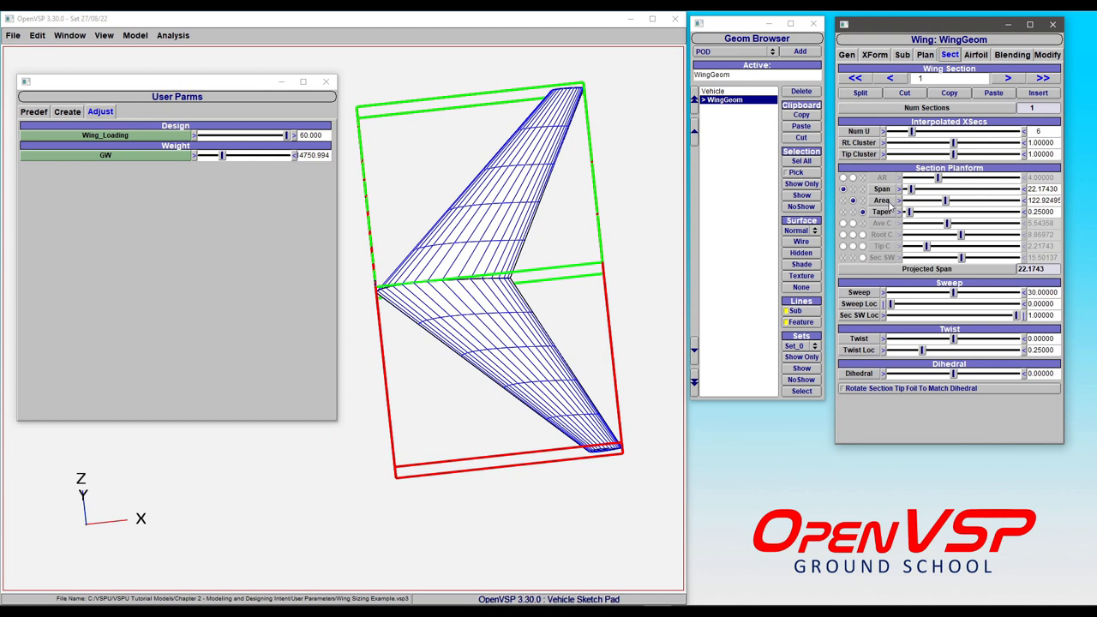
mouse_move(442, 333)
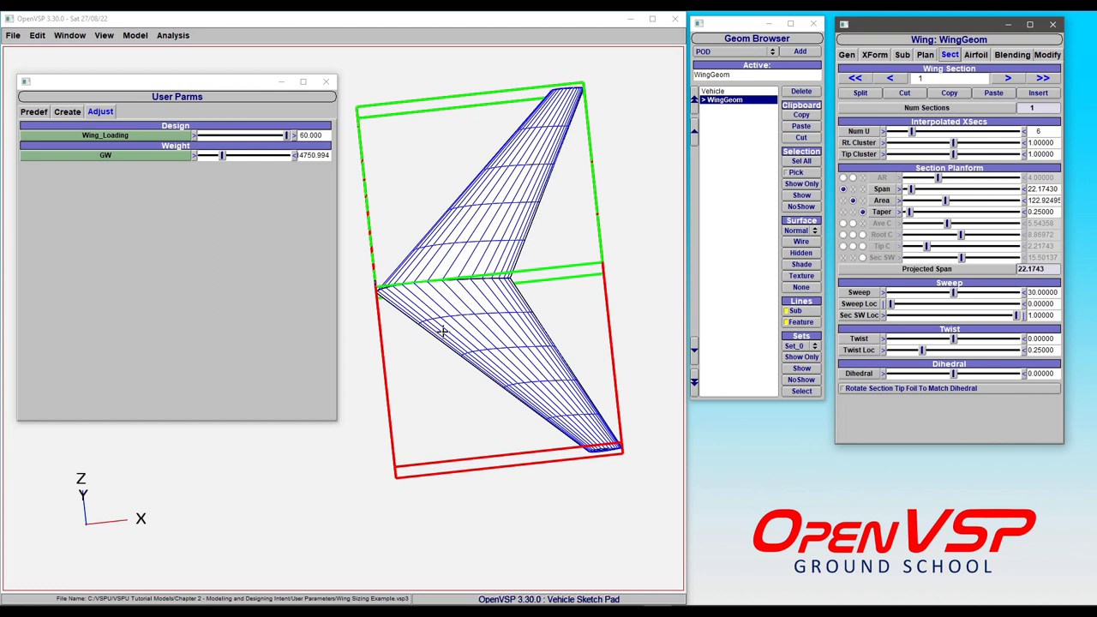